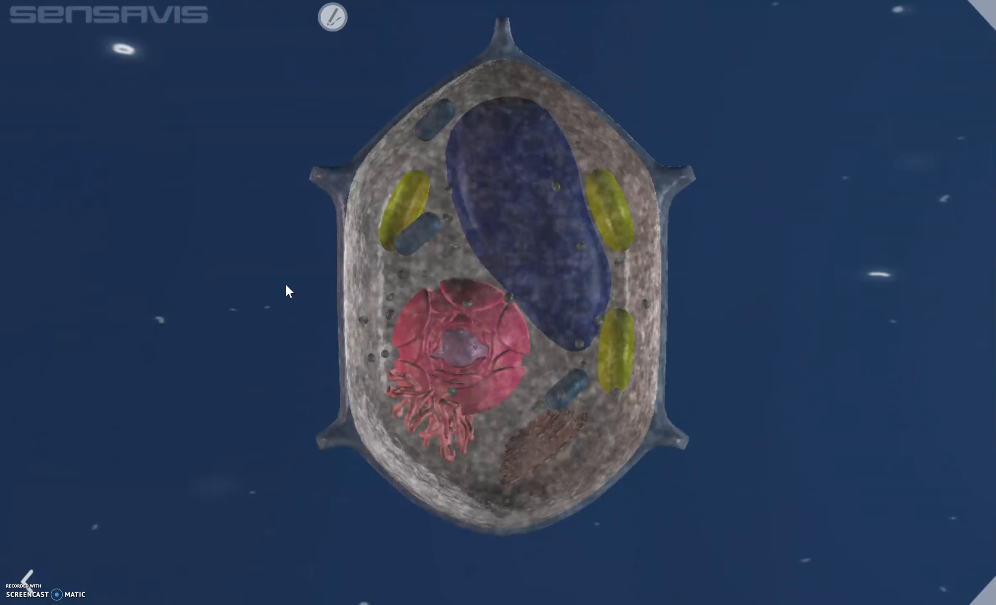
Circle the plant cell's organelles in blue pen, then erase all the circles.
{"action": "left_click", "coordinate": [331, 17]}
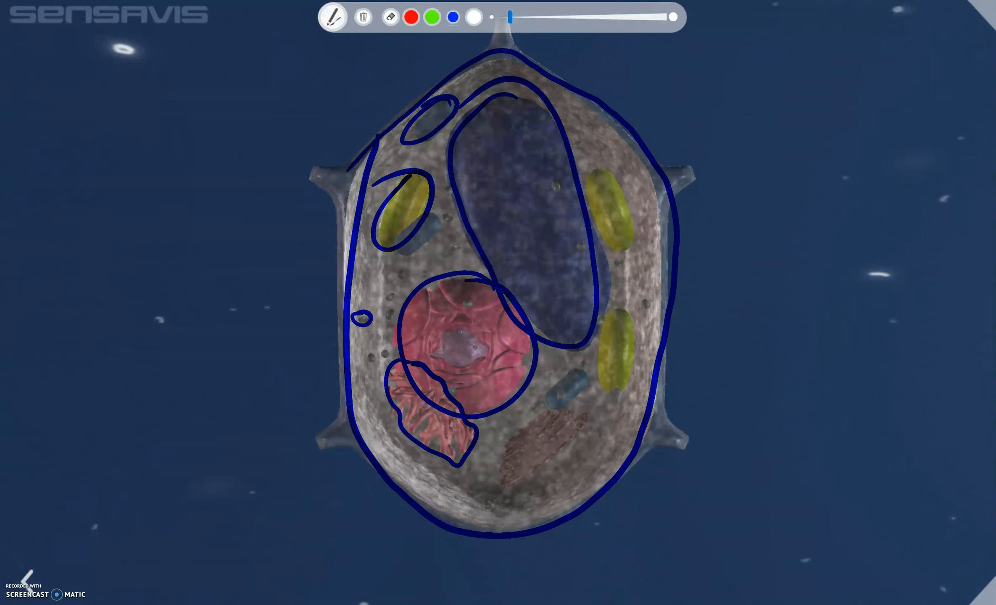
{"action": "left_click", "coordinate": [363, 17]}
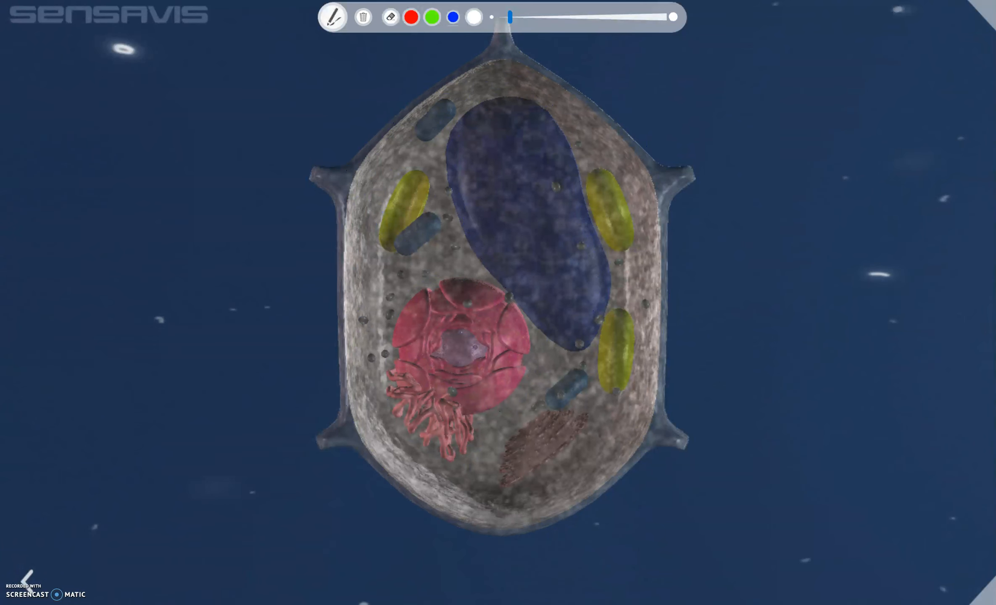
Turn off pen drawing to advance to the round animal cell model.
{"action": "left_click", "coordinate": [333, 16]}
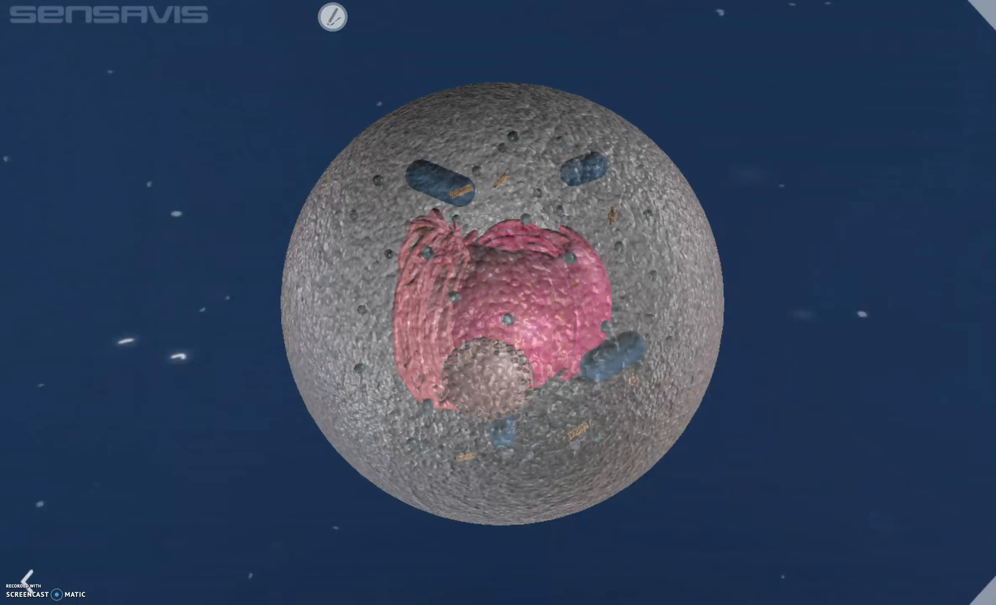
Circle the animal cell's organelles with the pen, then erase the markings.
{"action": "left_click", "coordinate": [329, 18]}
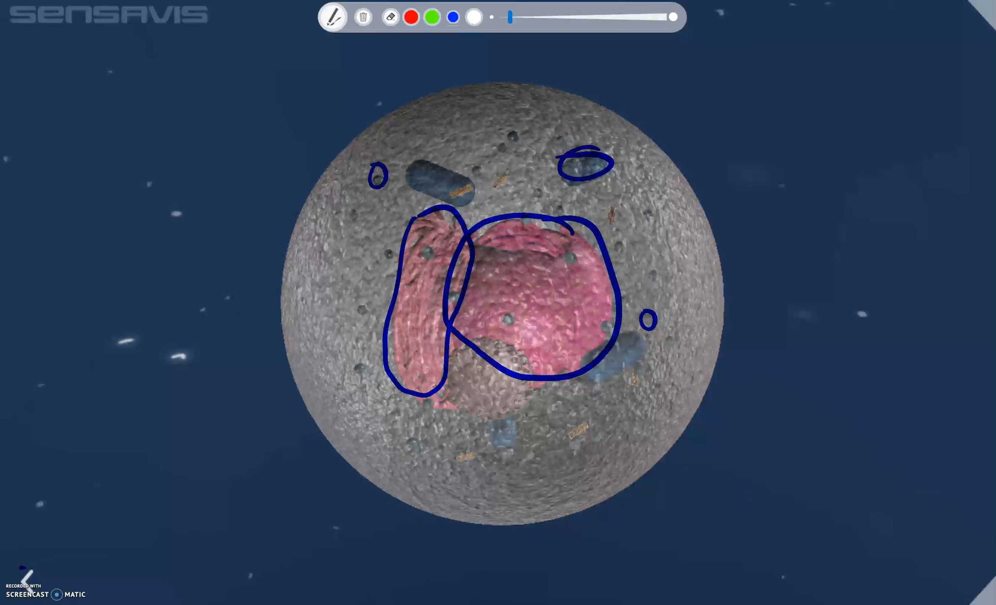
{"action": "left_click", "coordinate": [363, 17]}
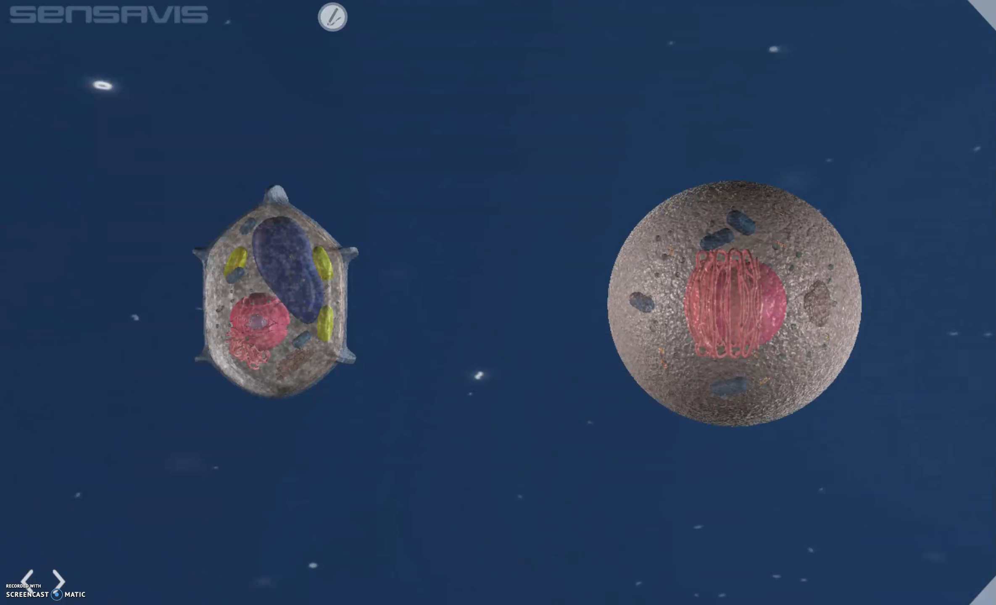
Handwrite the numbered differences list: cell walls, chloroplasts, and a third item.
{"action": "left_click", "coordinate": [329, 17]}
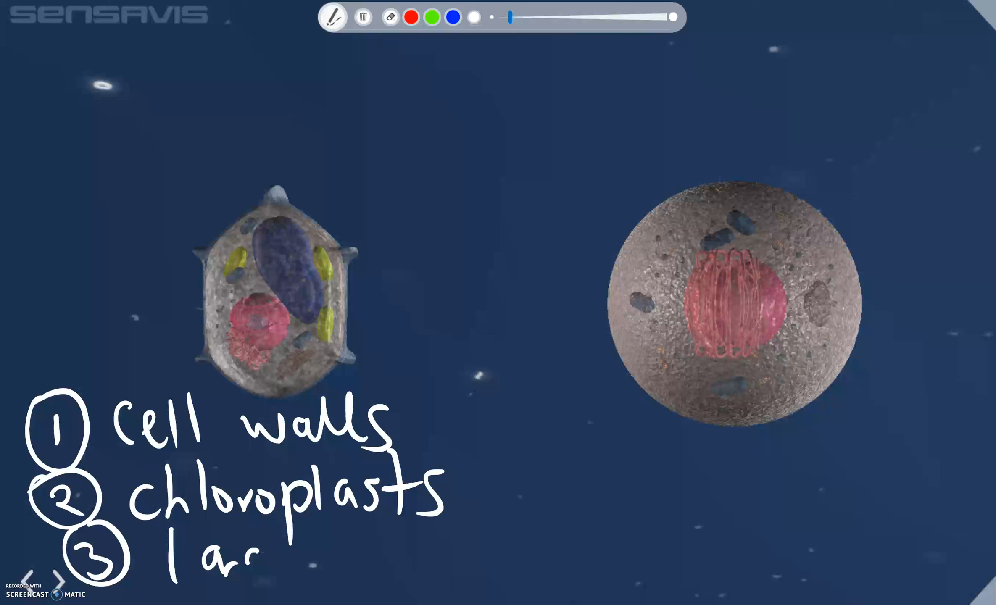
{"action": "type", "text": "ge cen"}
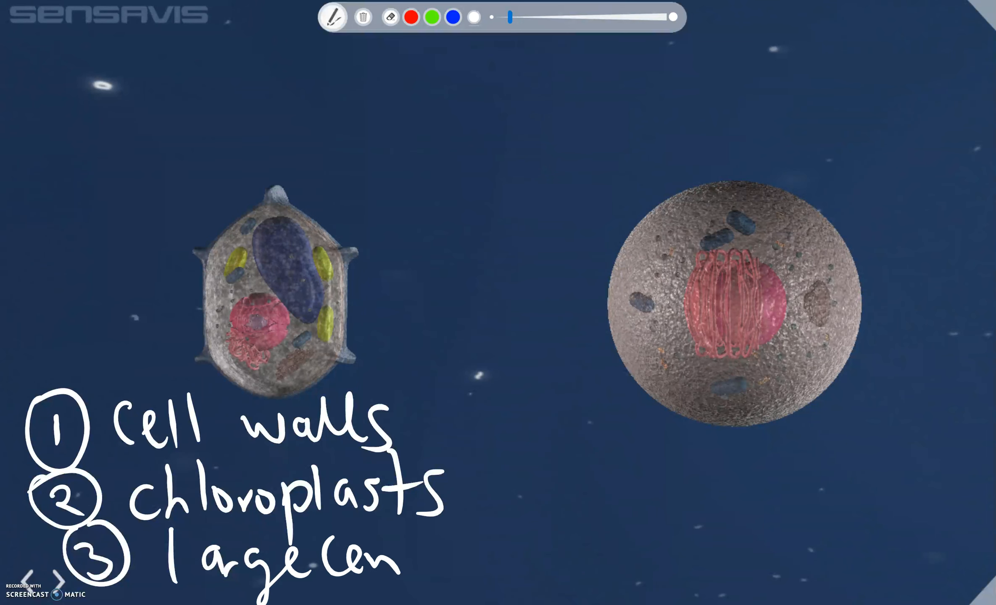